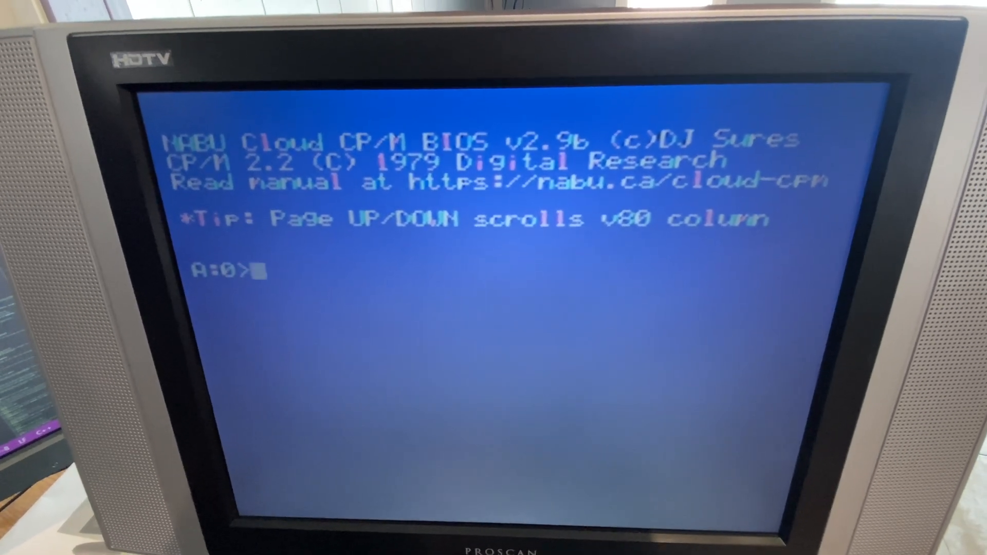
Switch to user area 1 and list its directory (GAME5, DOOM, TELNET, BADAPPLE)
text(user 1)
text(dir)
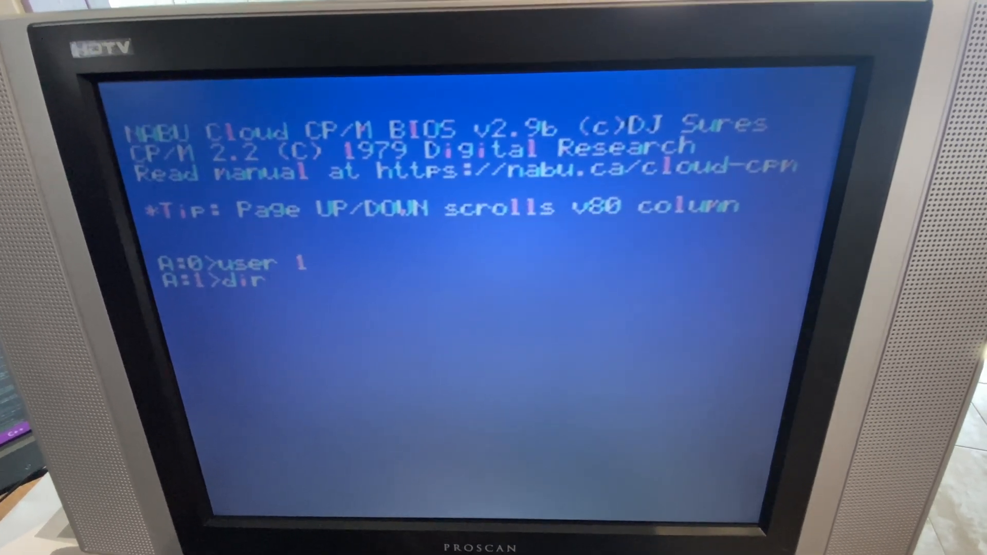
key(Return)
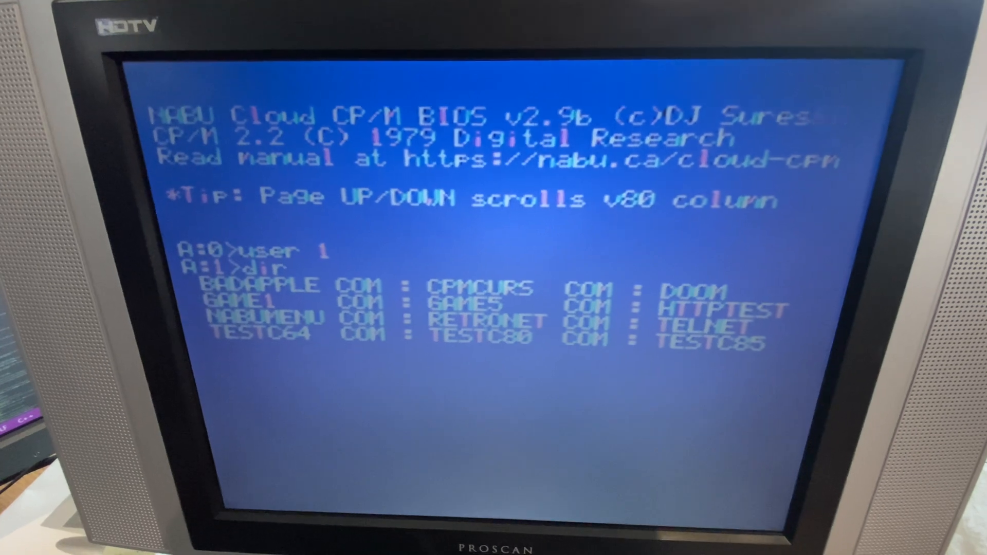